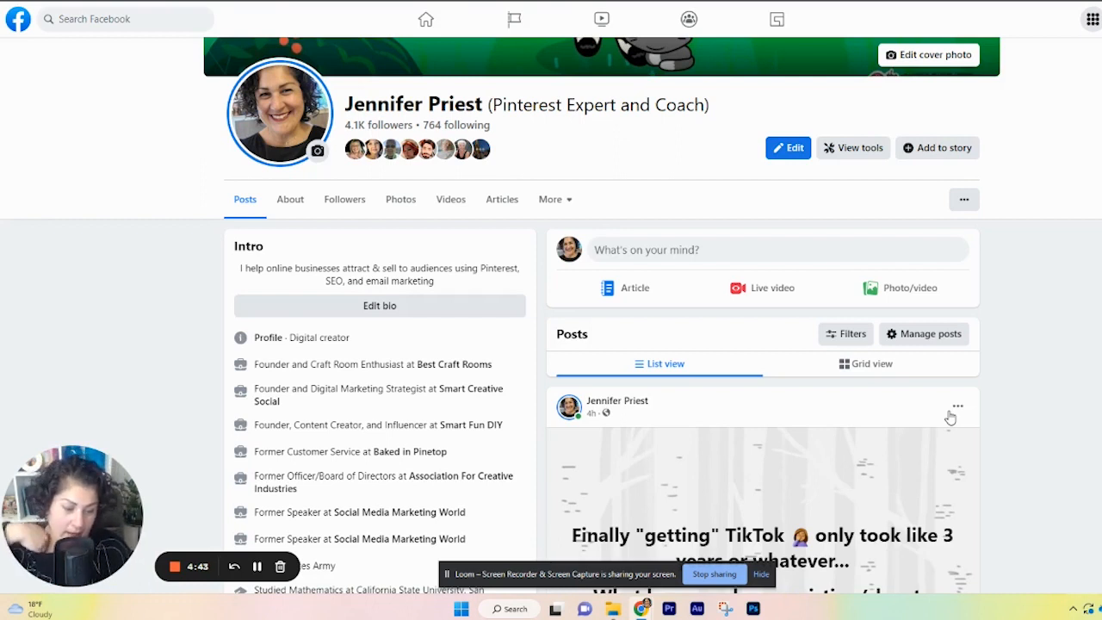
mouse_move(990, 303)
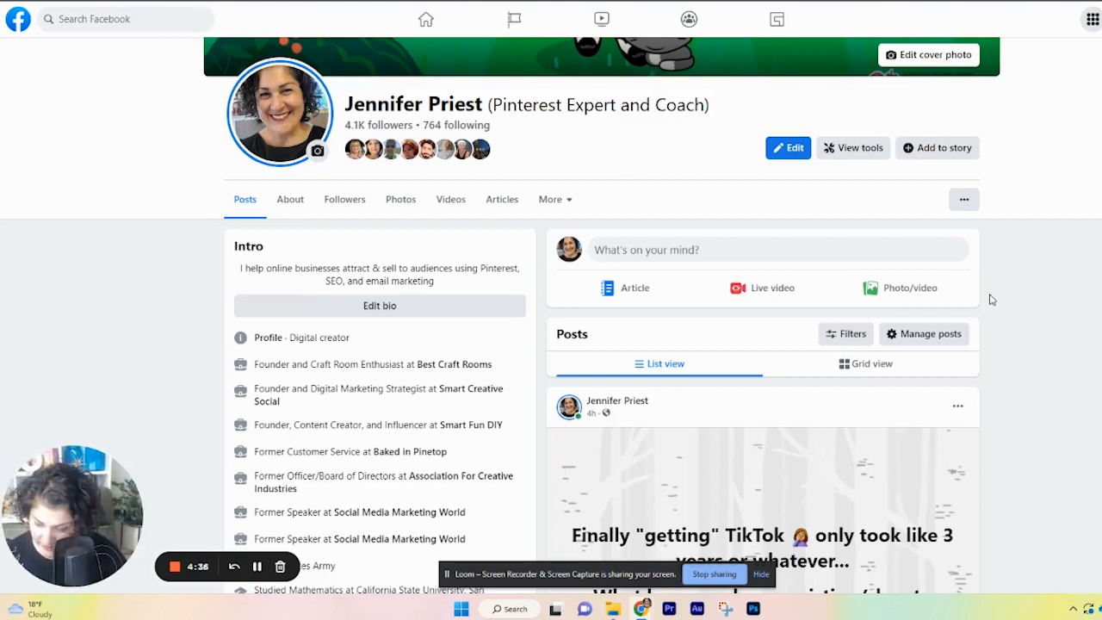
mouse_move(1023, 214)
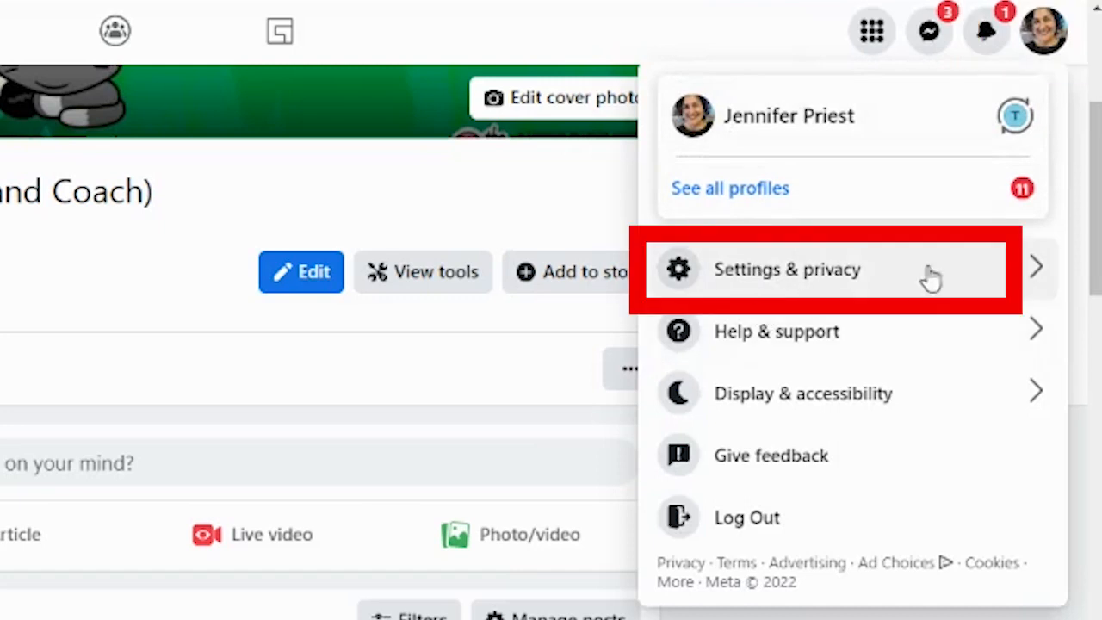
Reach the account's general Settings page from the profile menu's Settings & privacy
left_click(789, 269)
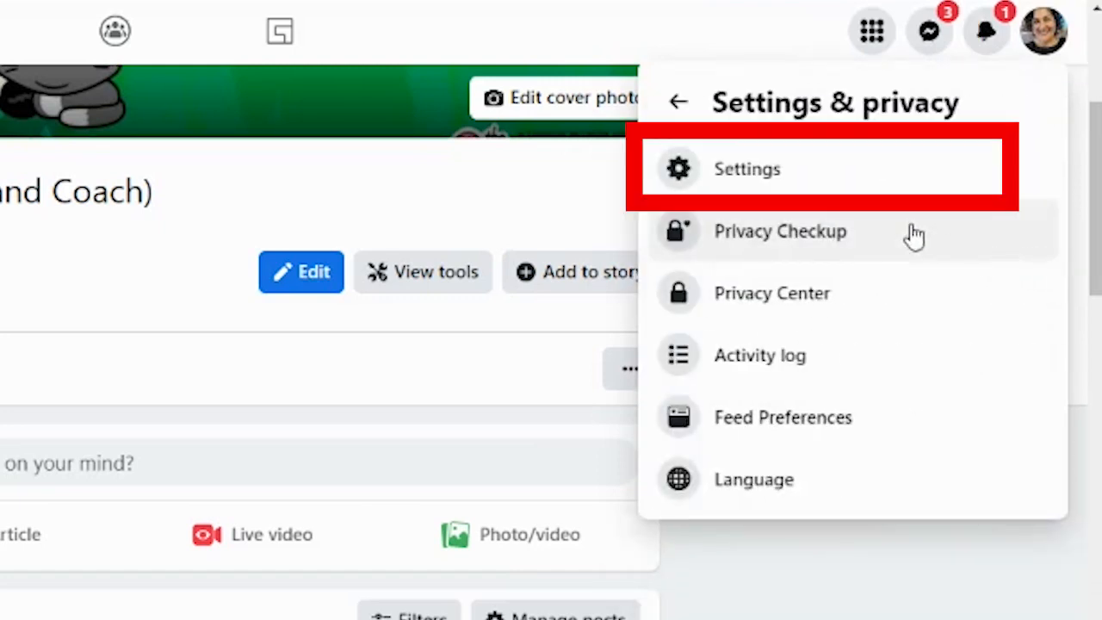
left_click(747, 168)
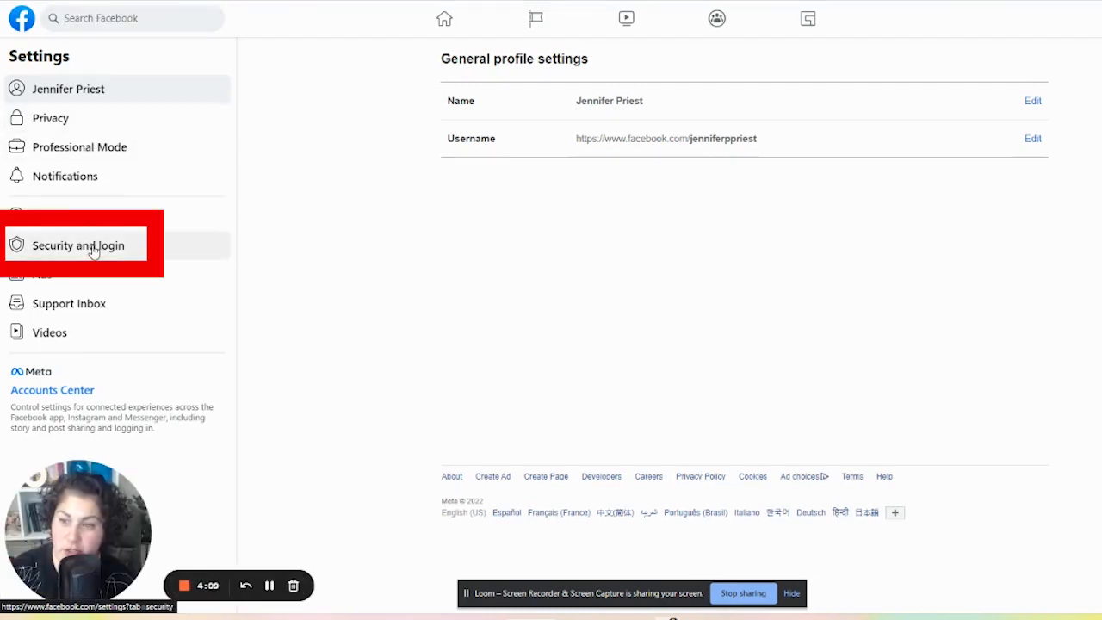
Show the Business Integrations list of 12 active apps via Security and login
left_click(77, 245)
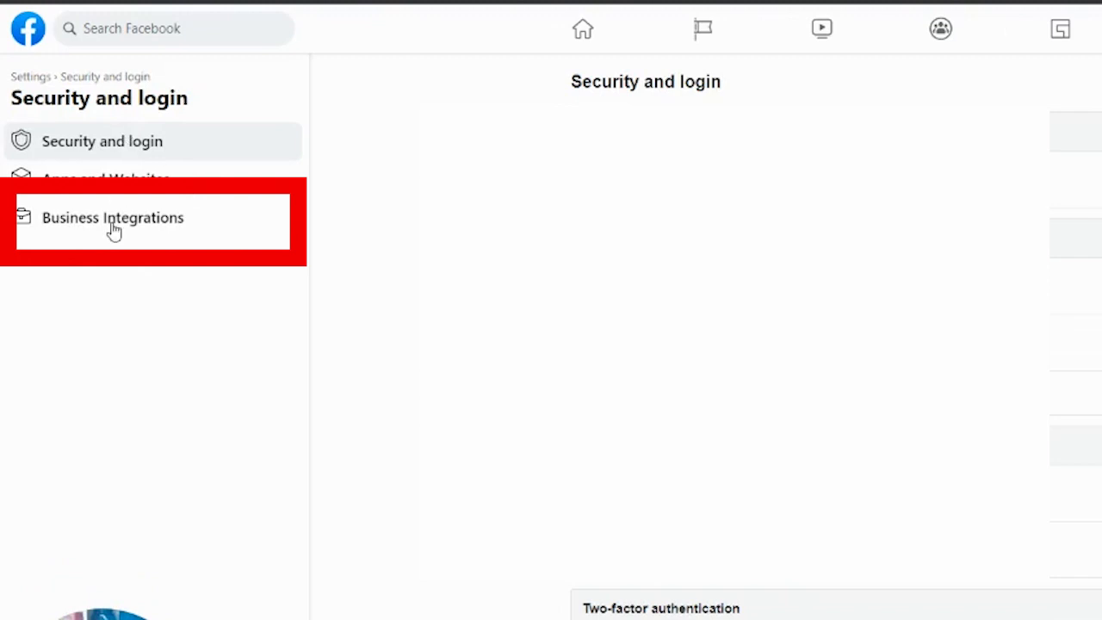
left_click(112, 217)
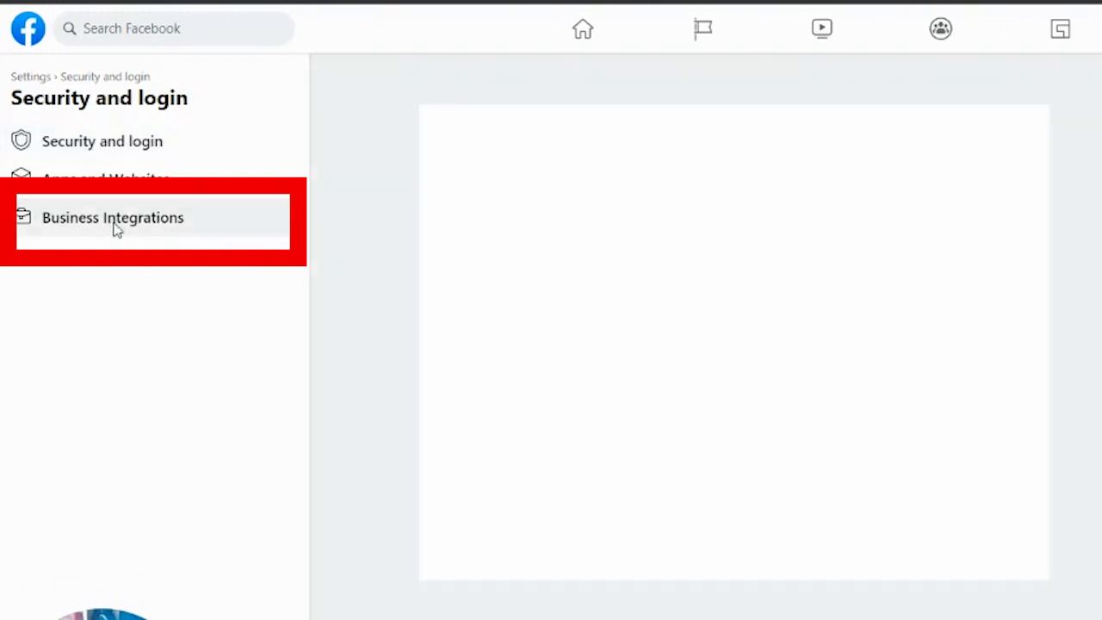
left_click(113, 217)
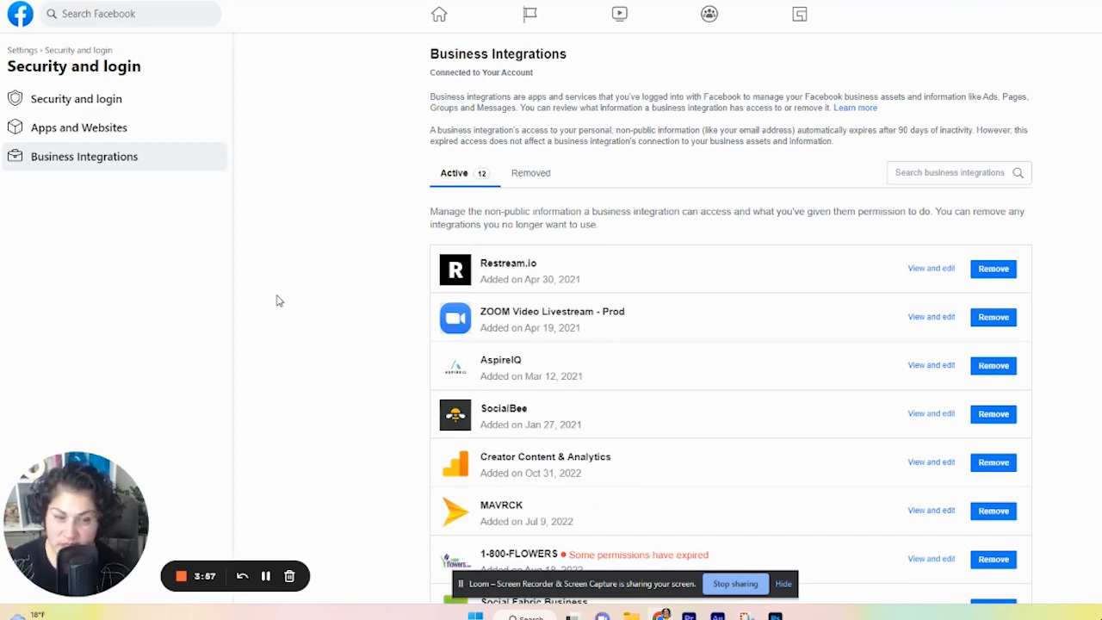
mouse_move(513, 274)
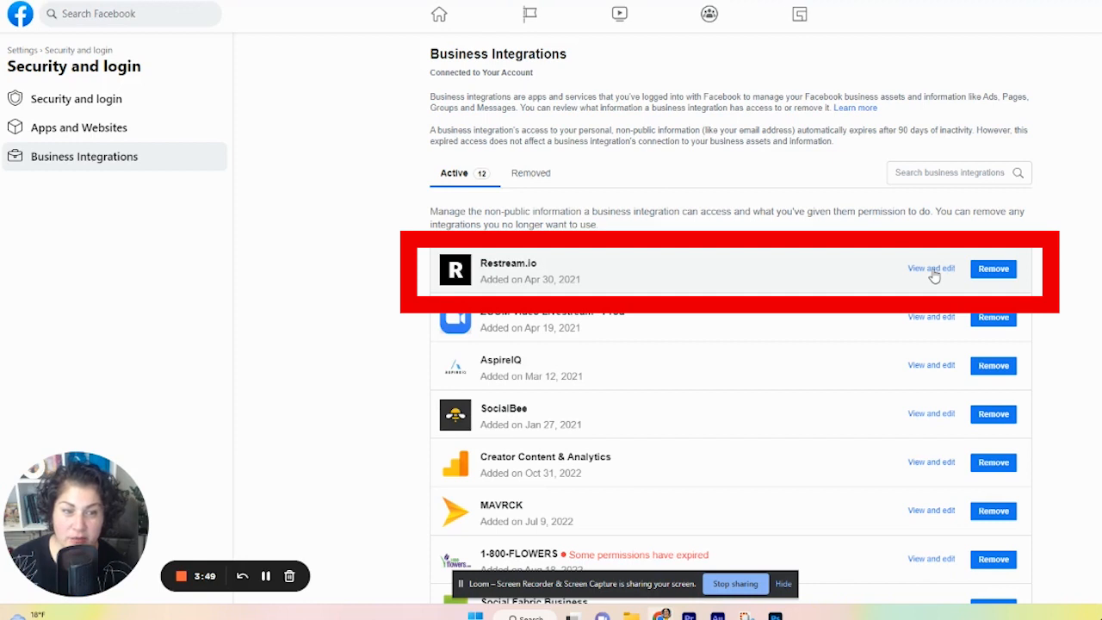
mouse_move(916, 188)
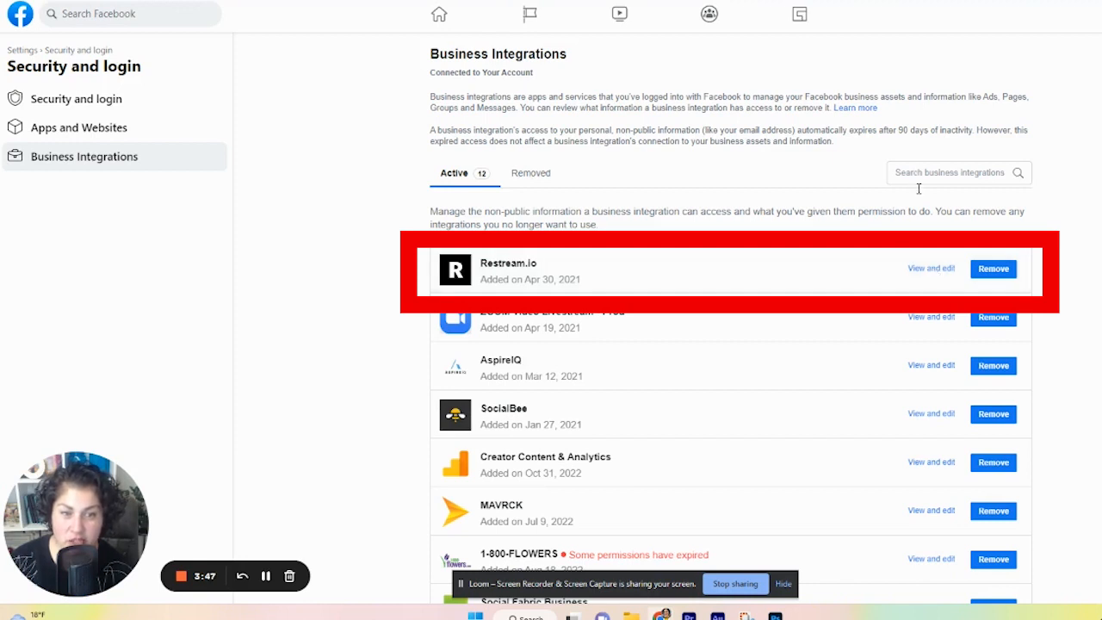
mouse_move(920, 265)
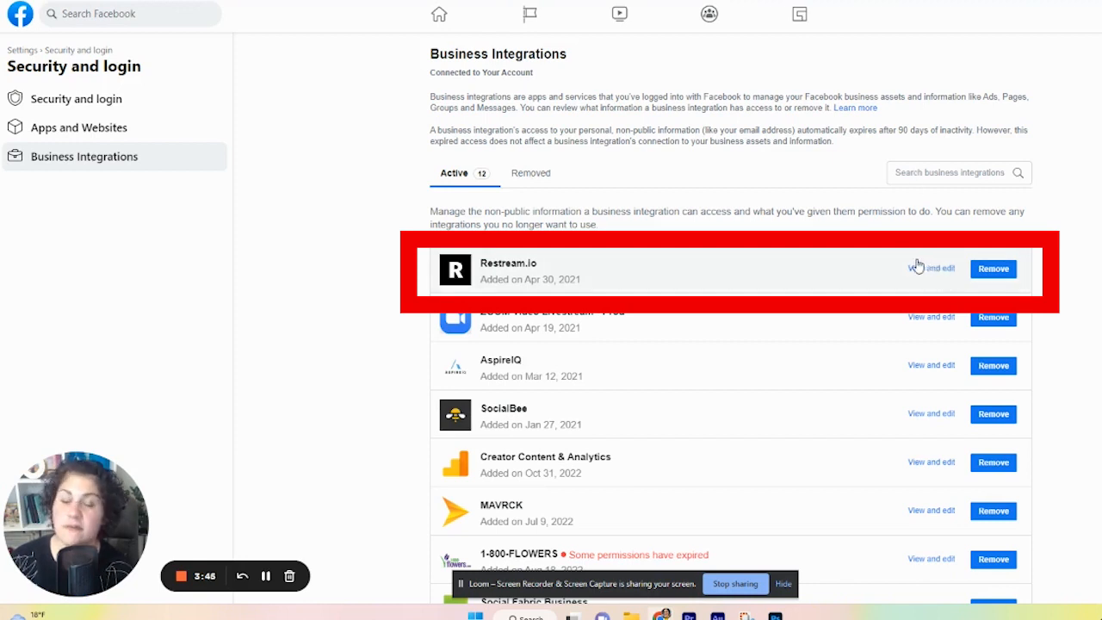
left_click(937, 268)
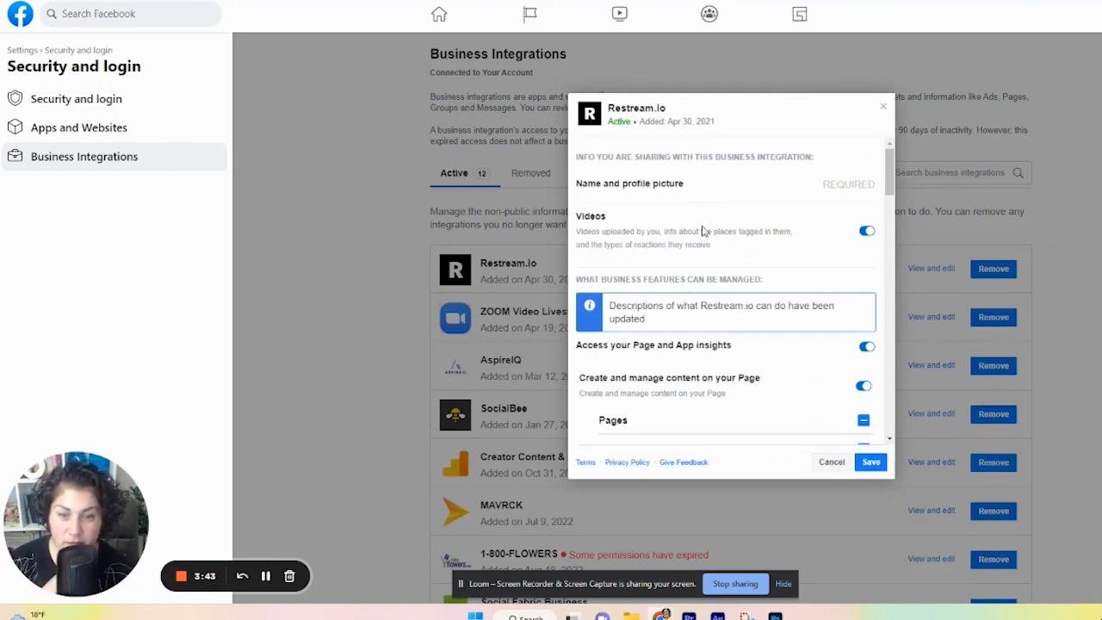
scroll("down", 3)
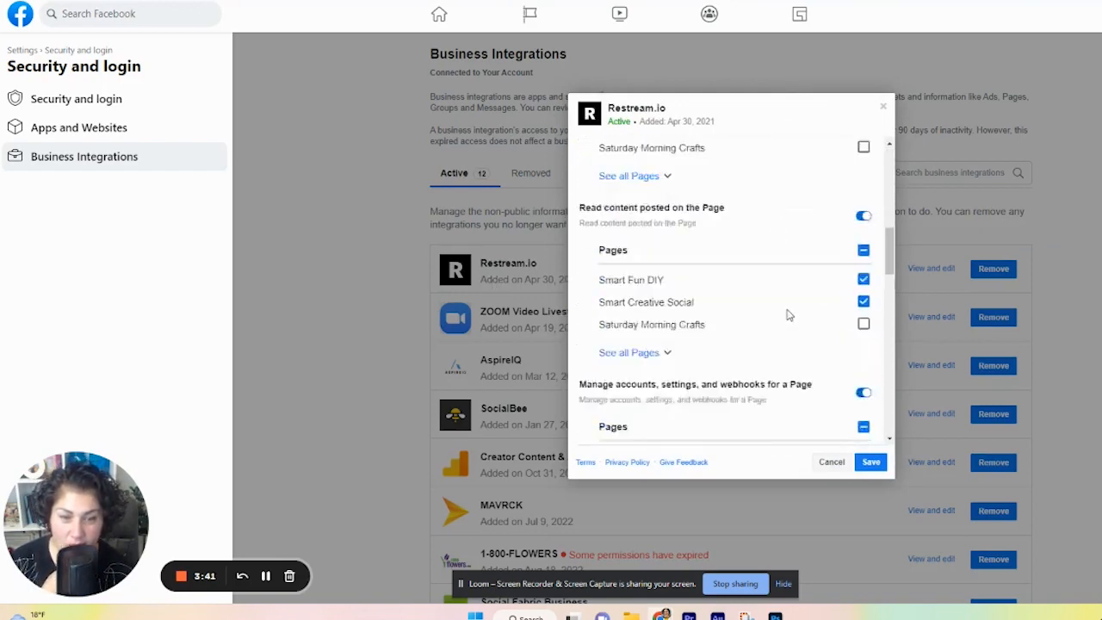
scroll("down", 3)
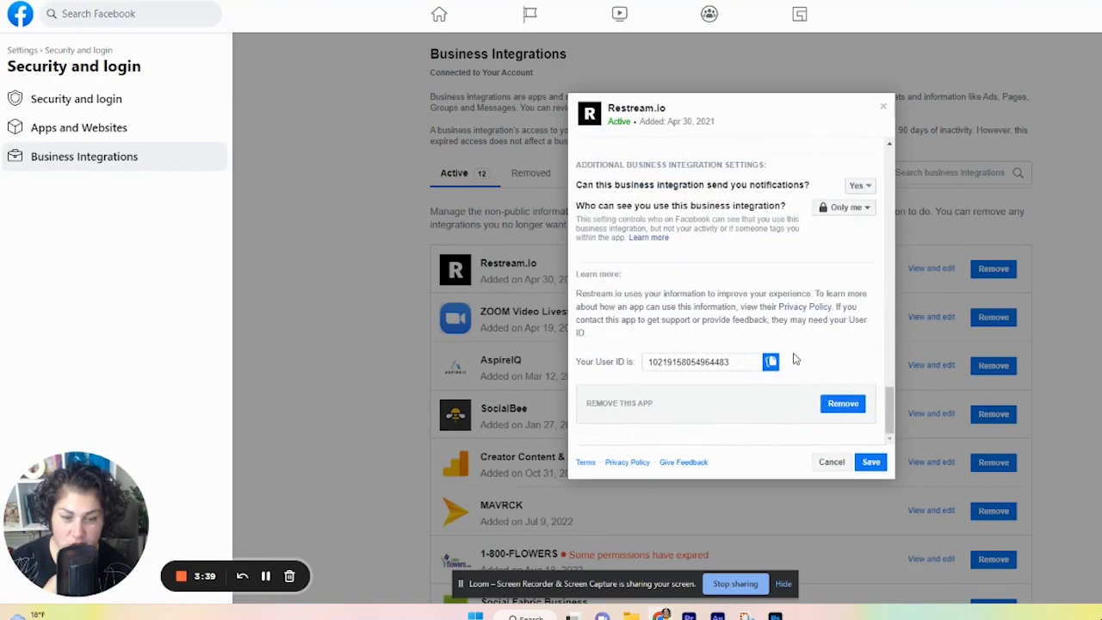
left_click(831, 462)
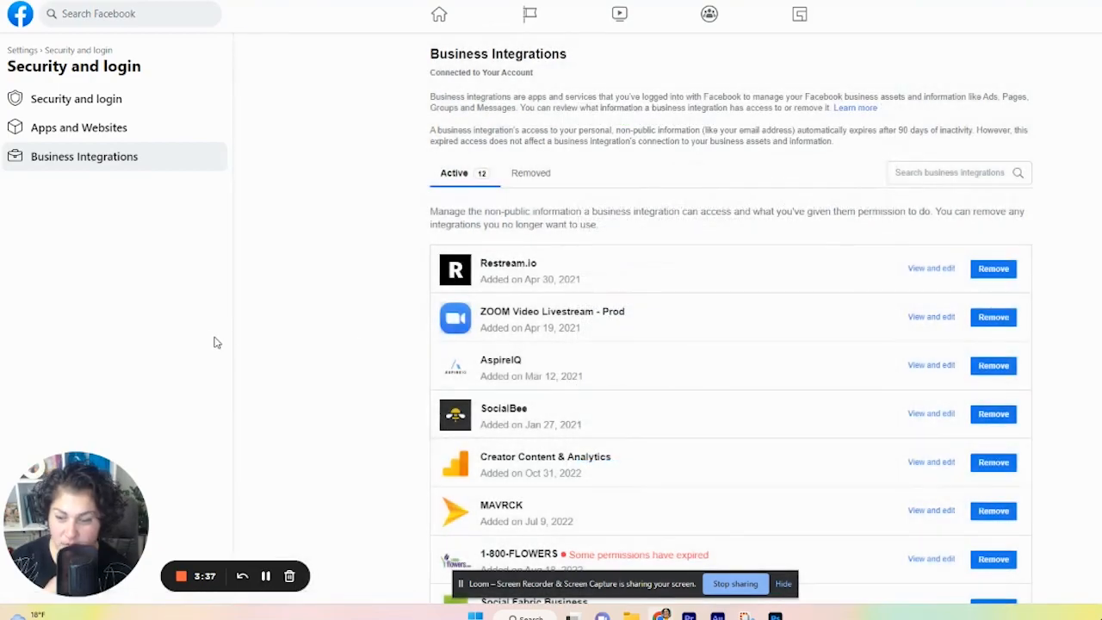